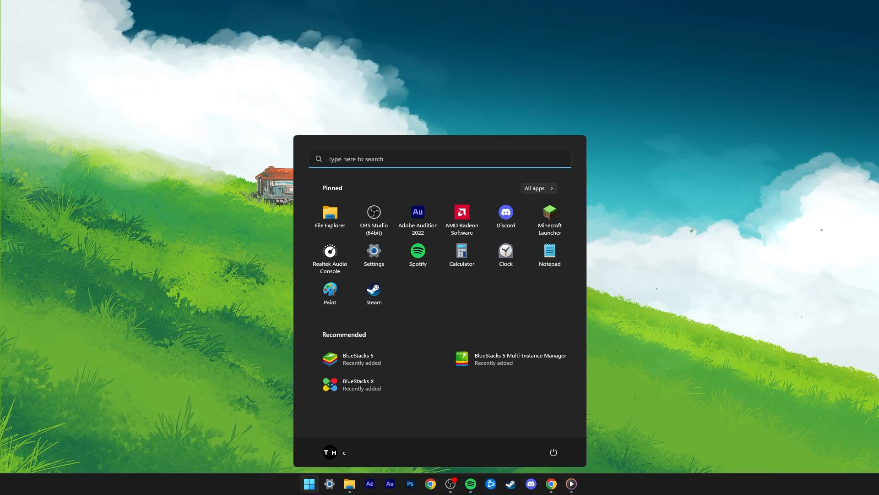
# Search the Start menu so Firewall & network protection appears as the best match
pyautogui.write('ri')
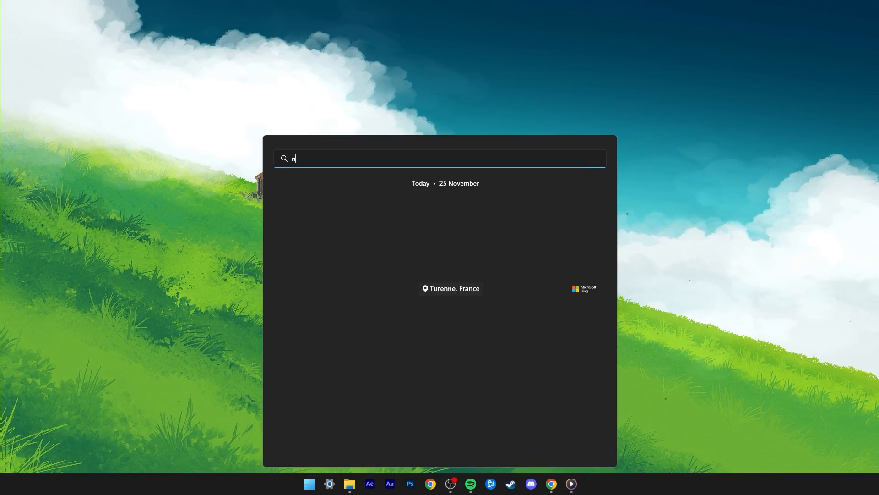
pyautogui.write('task Manager')
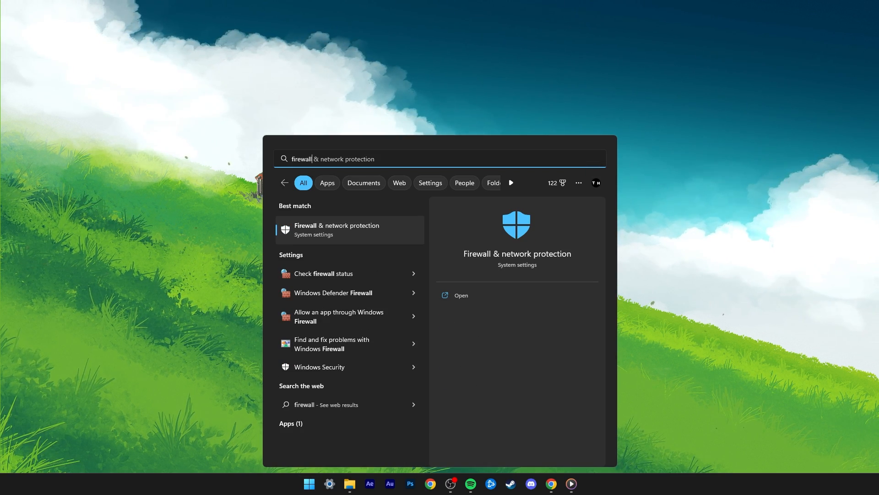
# Reach the Allowed applications list from Firewall & network protection
pyautogui.click(461, 294)
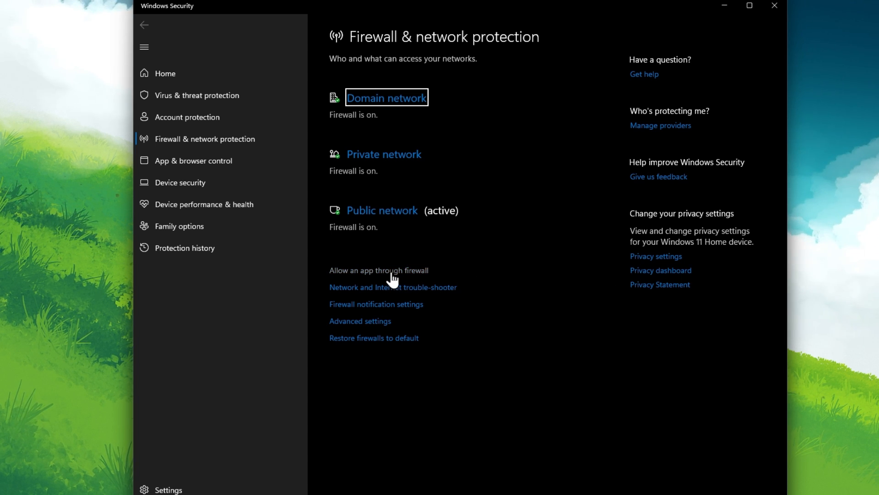
pyautogui.click(379, 269)
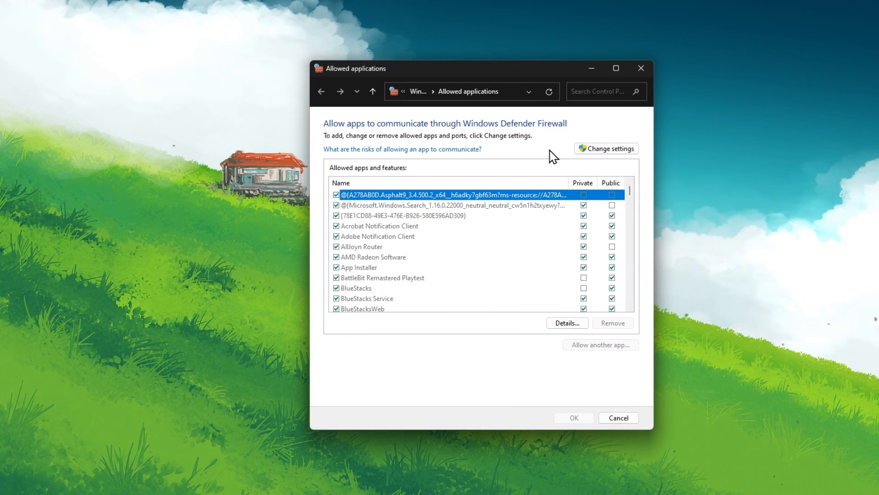
# Unlock the allowed apps list, allow Riot Client on private networks, and start adding another app
pyautogui.click(381, 236)
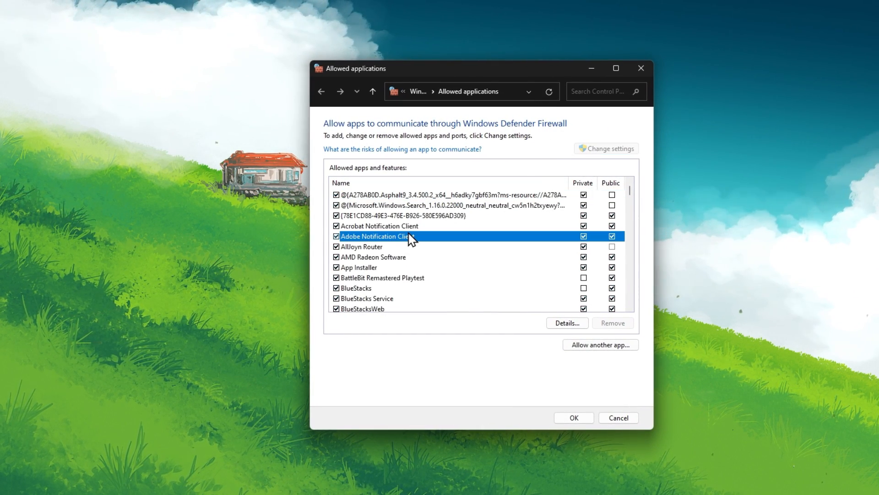
pyautogui.scroll(-3)
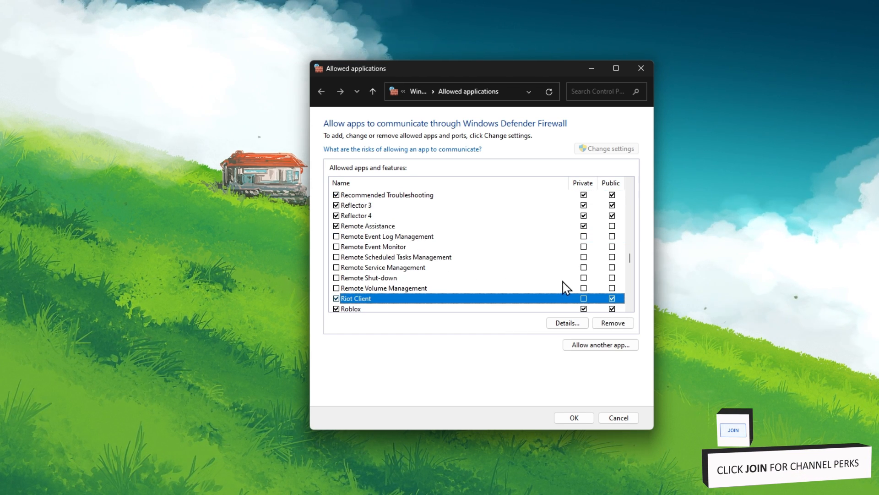
pyautogui.scroll(-3)
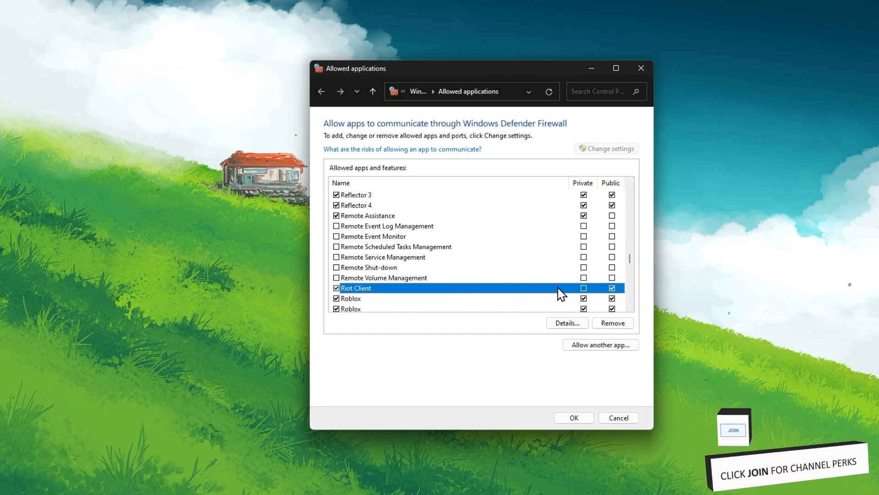
pyautogui.click(584, 288)
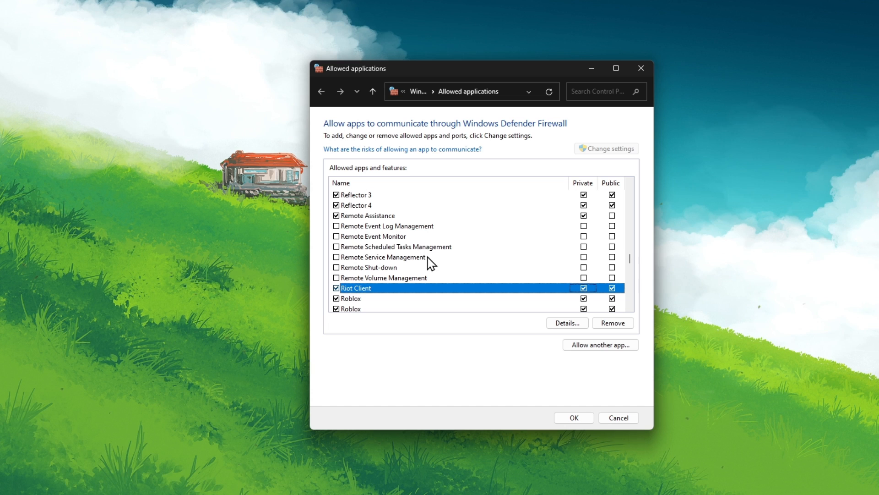
pyautogui.scroll(-3)
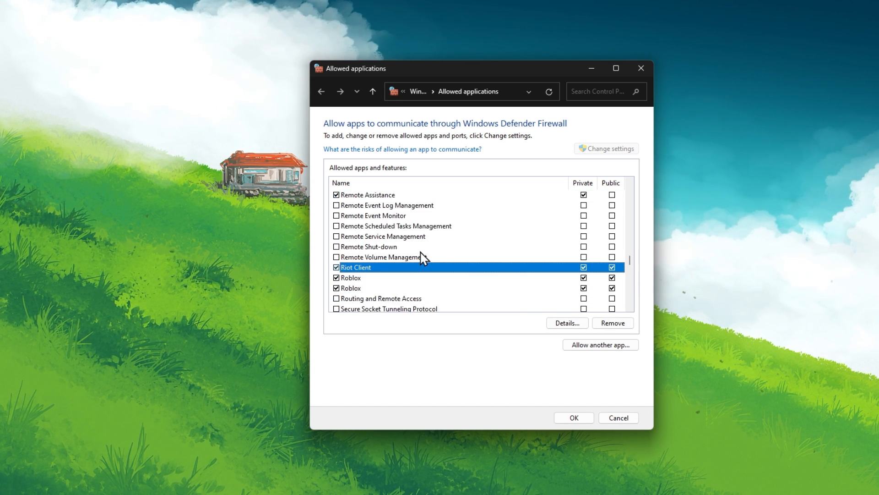
pyautogui.click(599, 344)
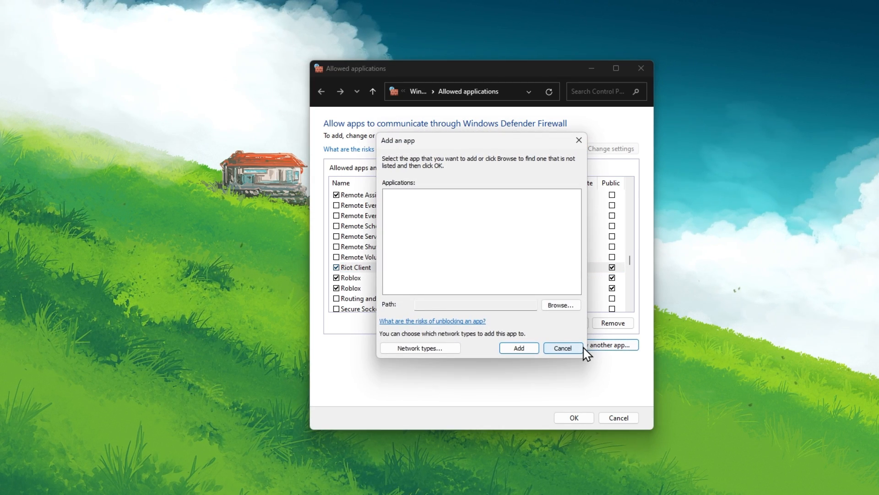
pyautogui.moveTo(568, 329)
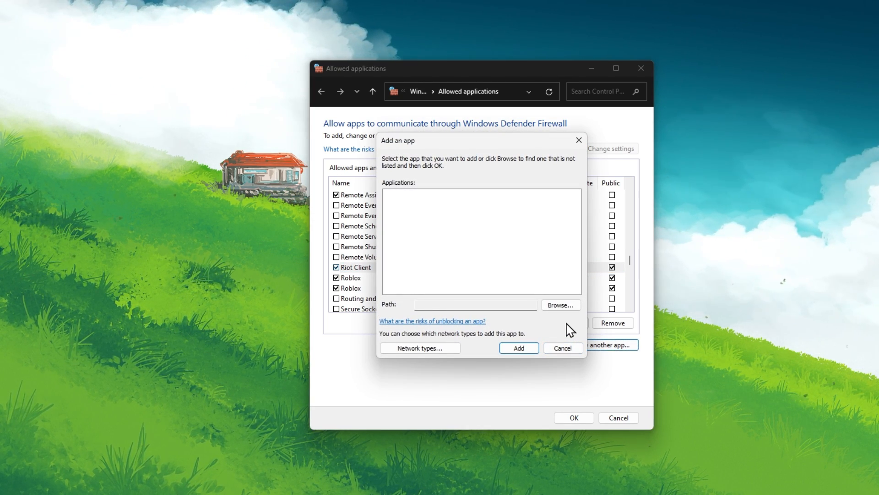
# Browse to C:\Riot Games\Riot Client, pick RiotClientServices and add it as Riot Client
pyautogui.click(560, 304)
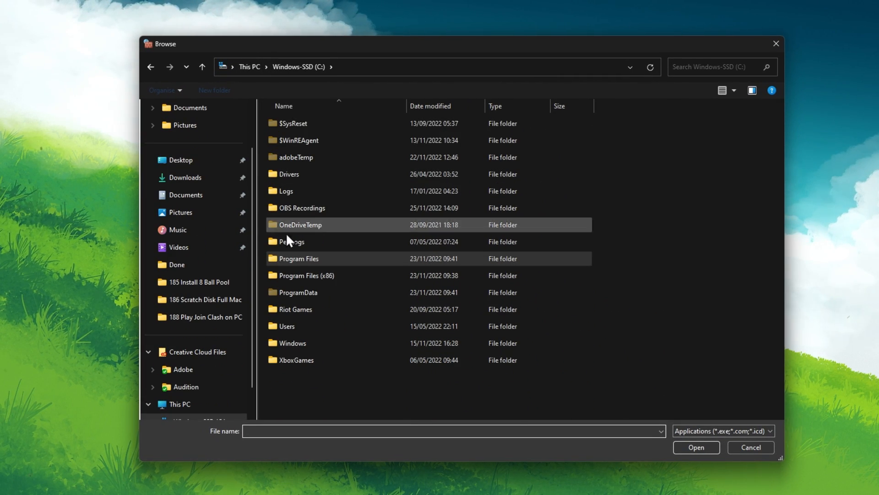
pyautogui.doubleClick(296, 308)
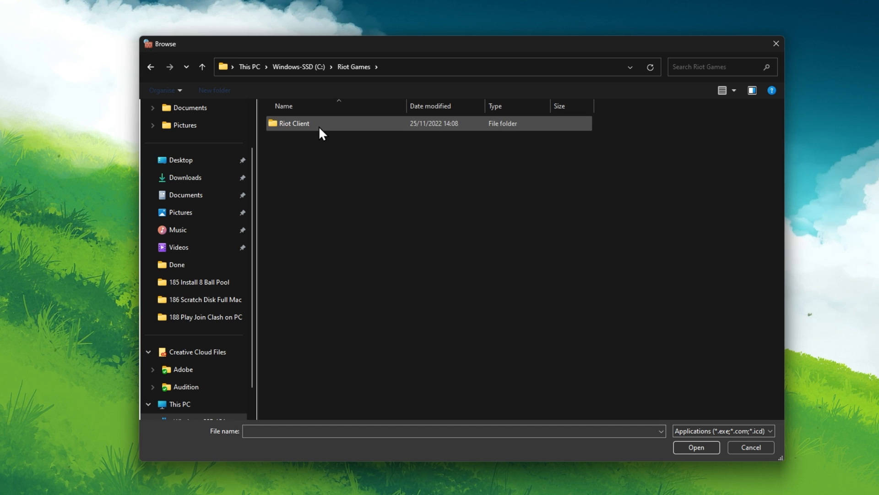
pyautogui.doubleClick(294, 123)
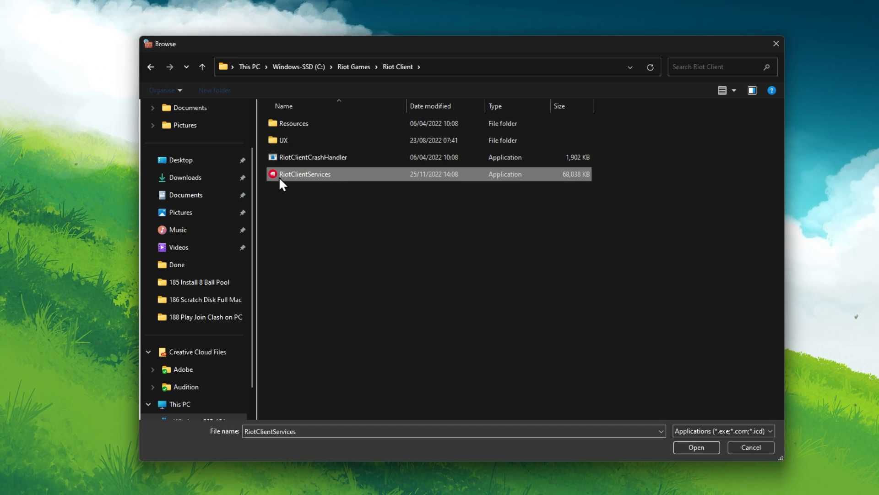
pyautogui.click(695, 447)
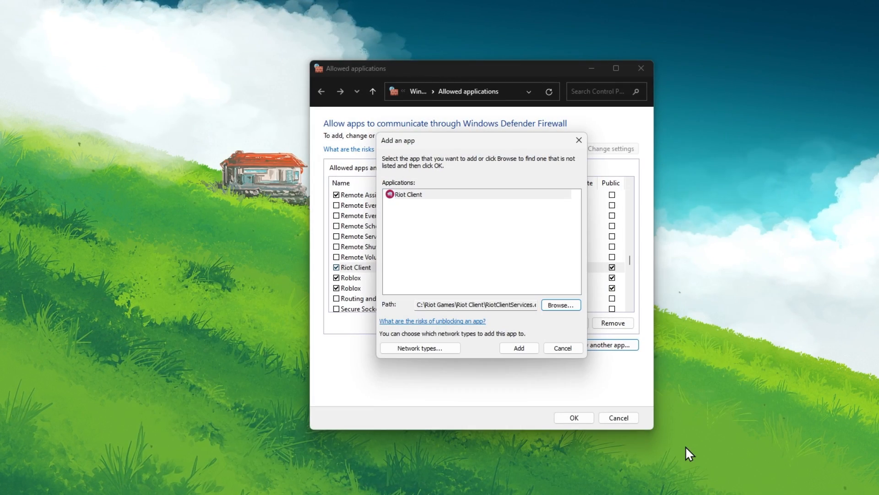
pyautogui.click(408, 194)
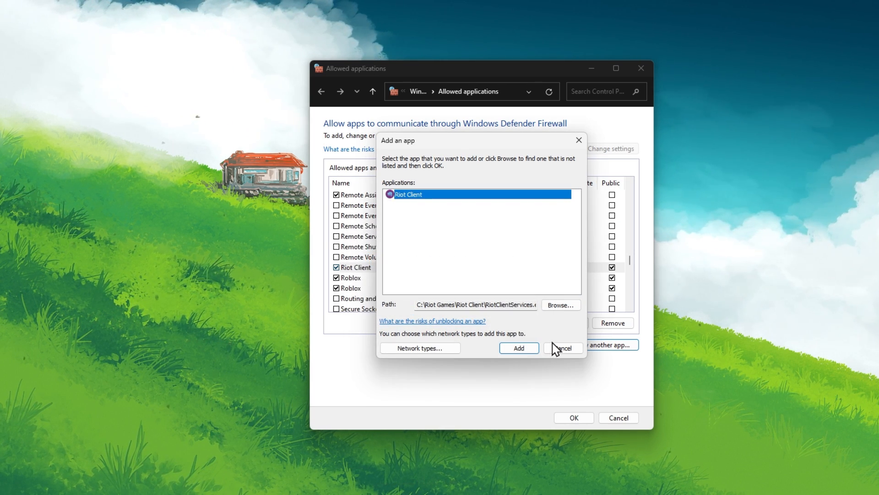
pyautogui.click(518, 348)
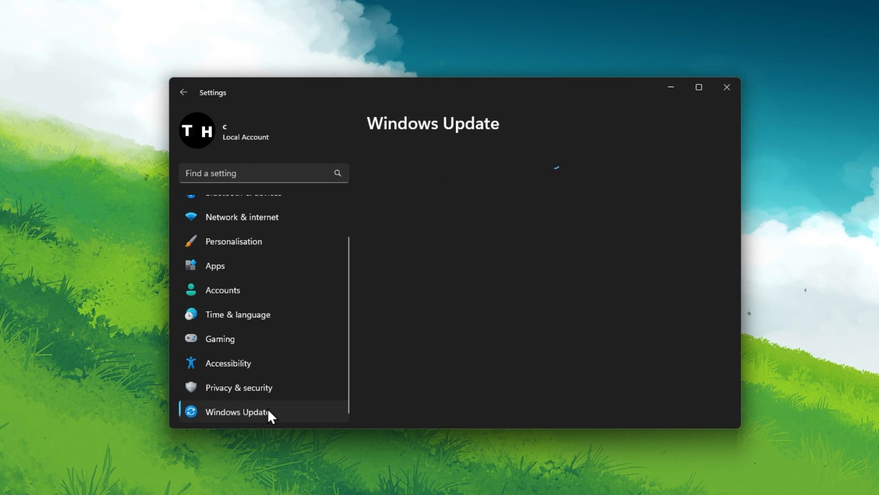
# Show the Windows Update page listing available updates including Lenovo System 2.0.3.5
pyautogui.click(237, 411)
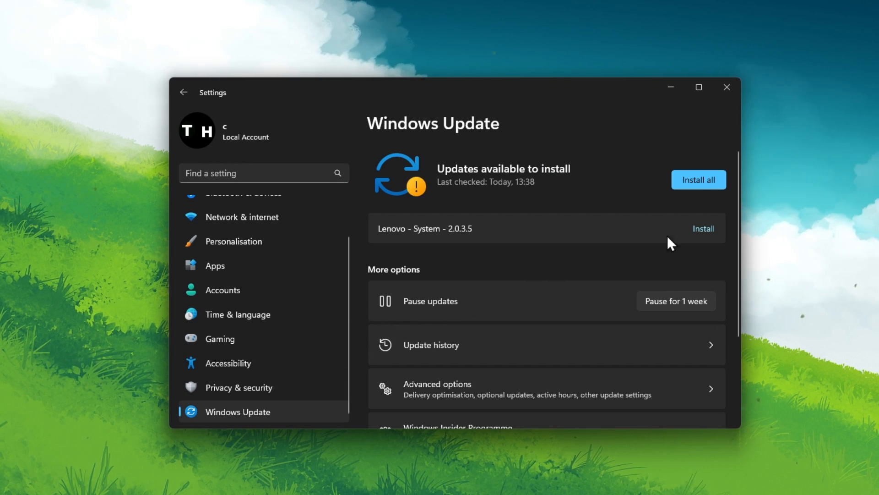
pyautogui.moveTo(699, 180)
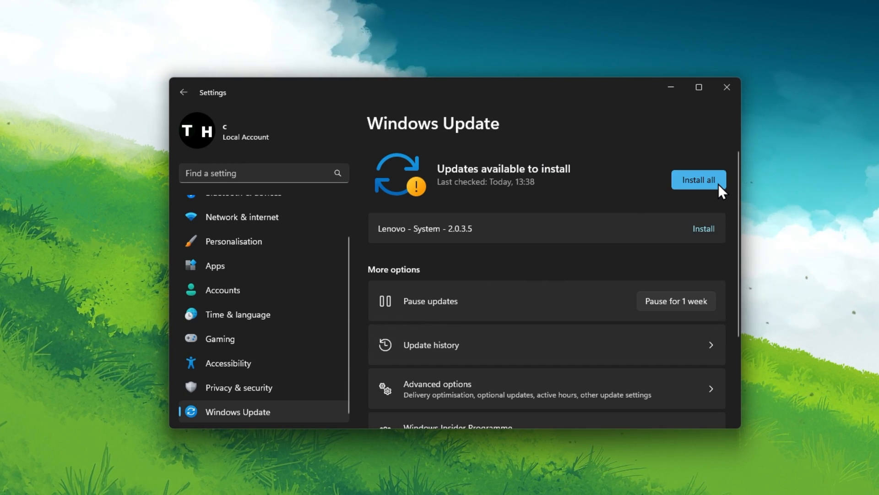